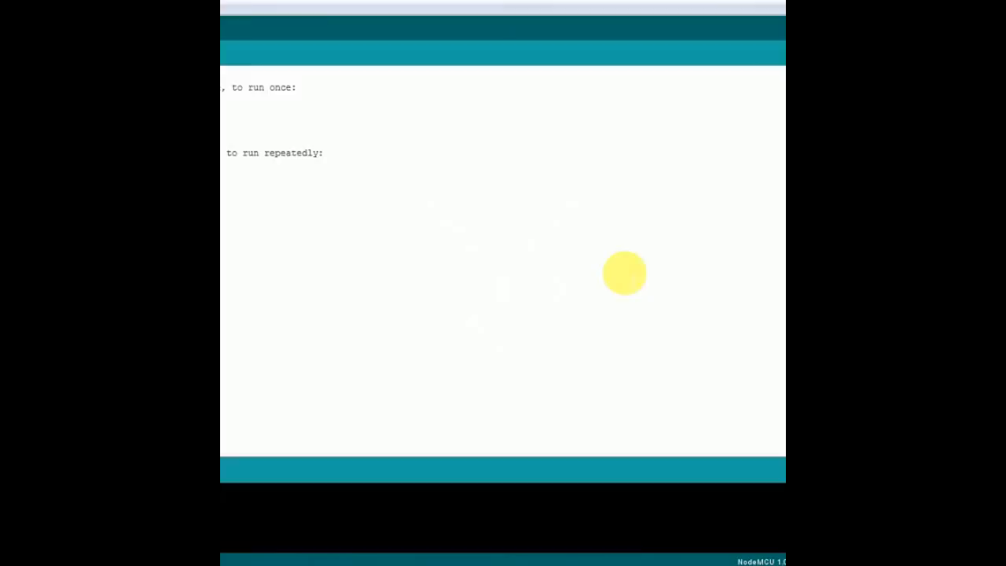
{"action": "mouse_move", "coordinate": [446, 116]}
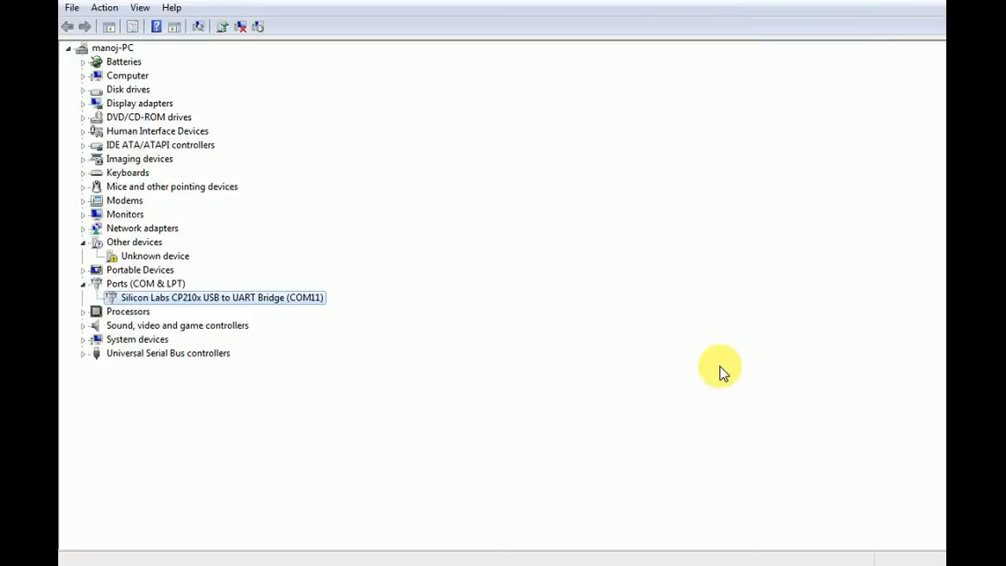
{"action": "mouse_move", "coordinate": [329, 346]}
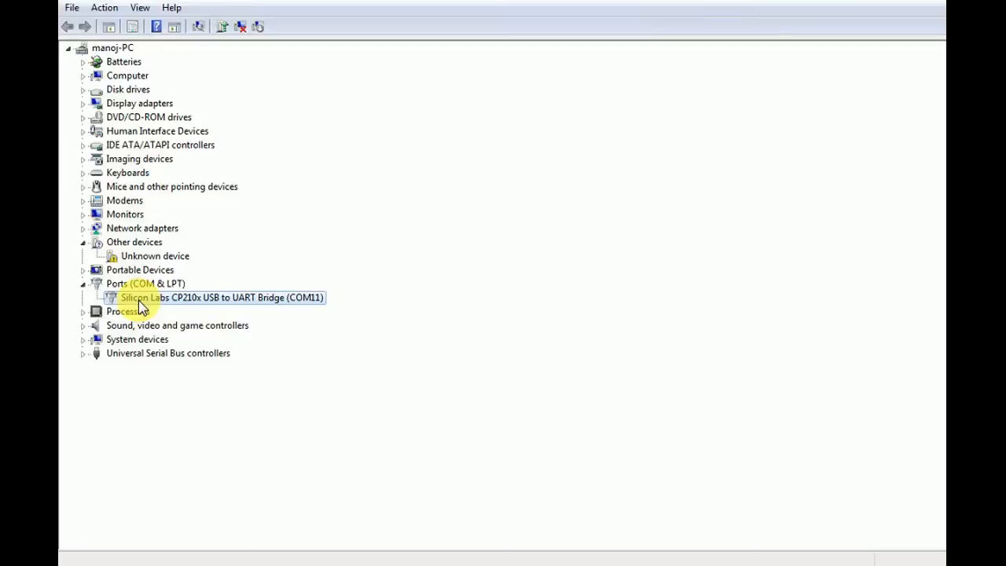
{"action": "mouse_move", "coordinate": [181, 301]}
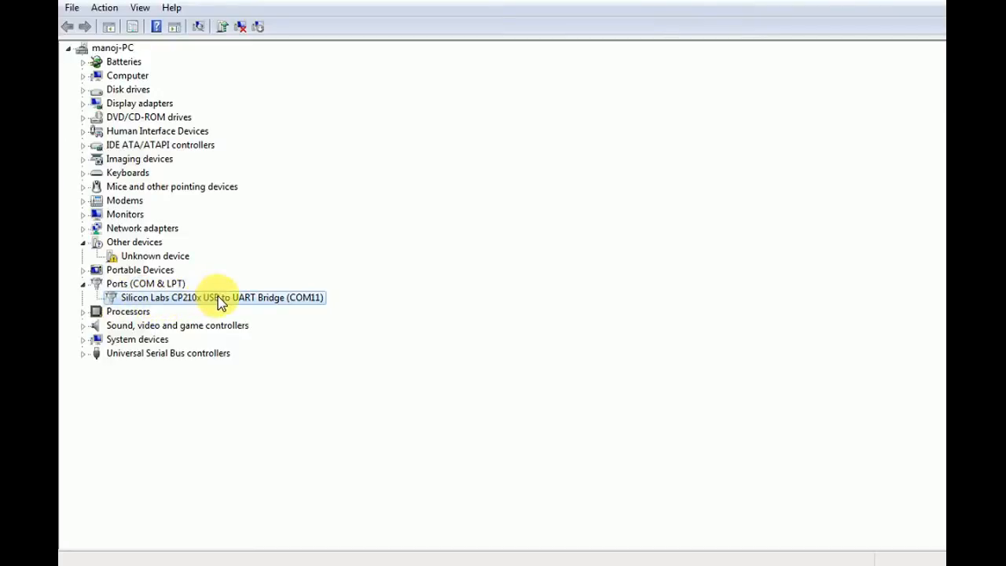
{"action": "mouse_move", "coordinate": [185, 313]}
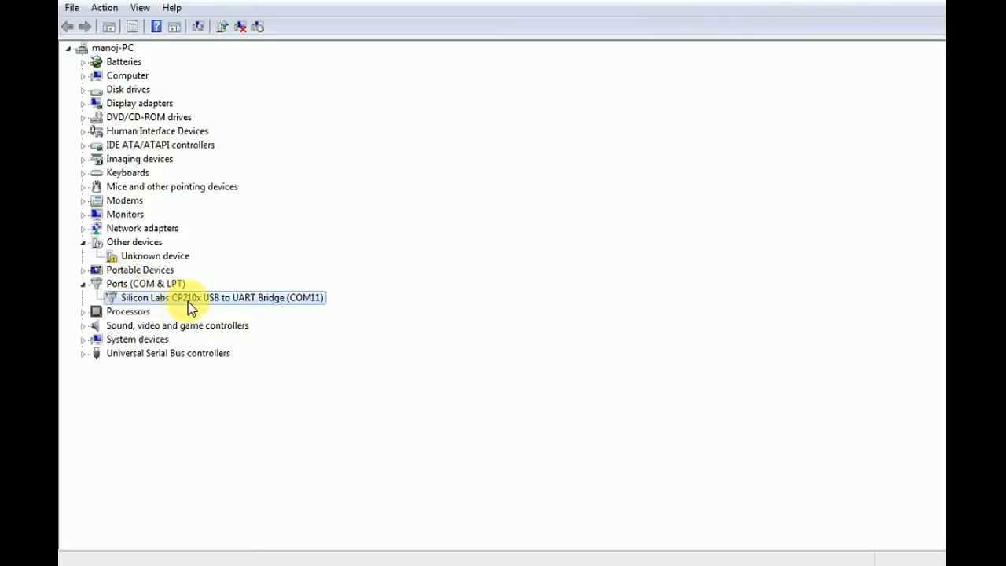
{"action": "mouse_move", "coordinate": [250, 306]}
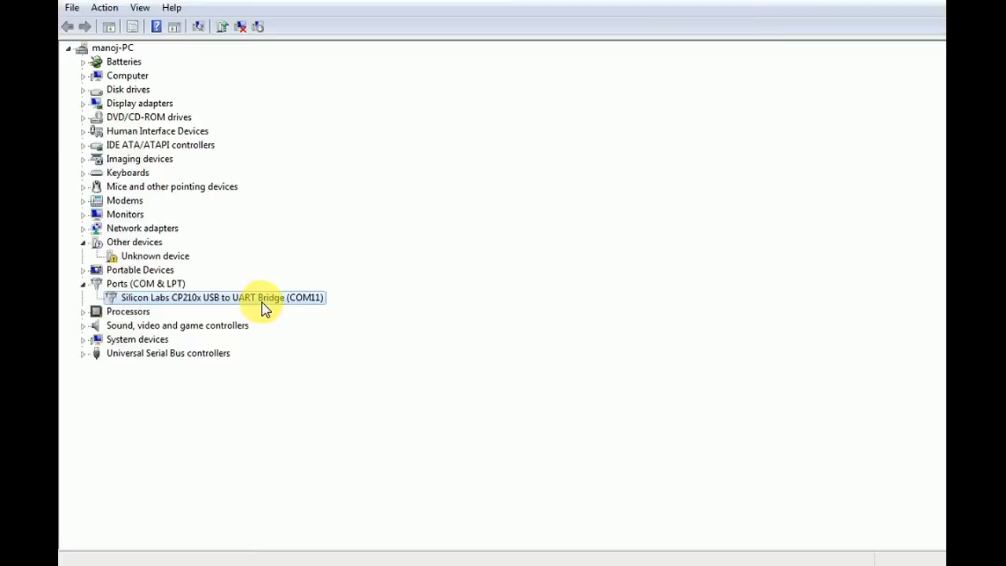
{"action": "mouse_move", "coordinate": [307, 306]}
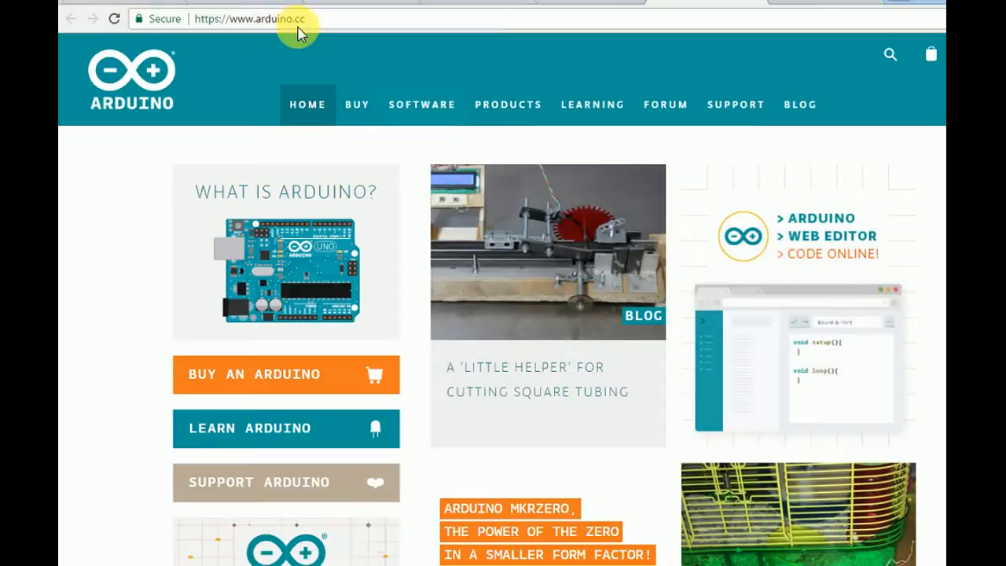
{"action": "mouse_move", "coordinate": [353, 59]}
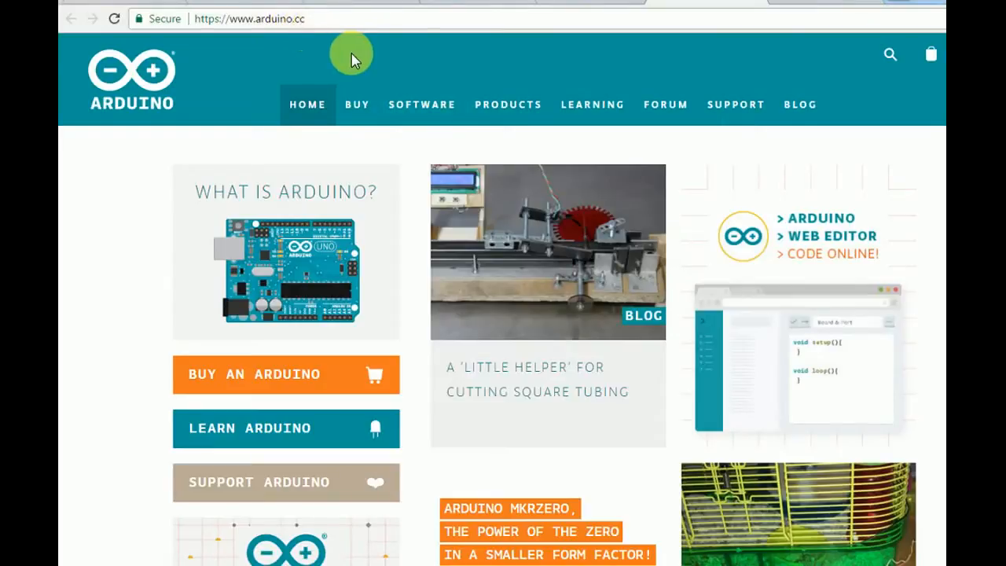
{"action": "mouse_move", "coordinate": [354, 59]}
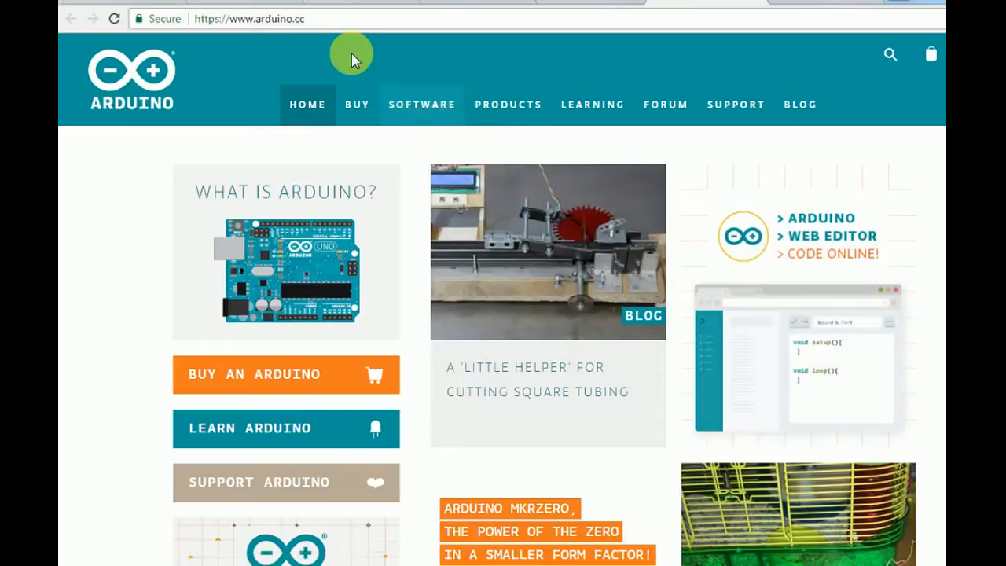
Bring up the arduino.cc Software page offering Arduino IDE 1.8.2 for Windows, Mac OS X and Linux
{"action": "left_click", "coordinate": [423, 104]}
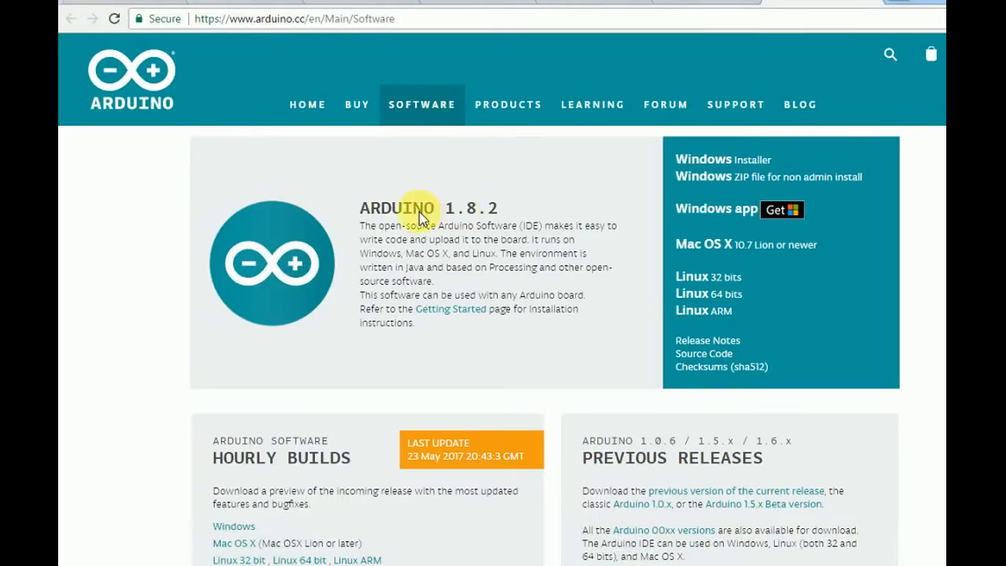
{"action": "mouse_move", "coordinate": [479, 220]}
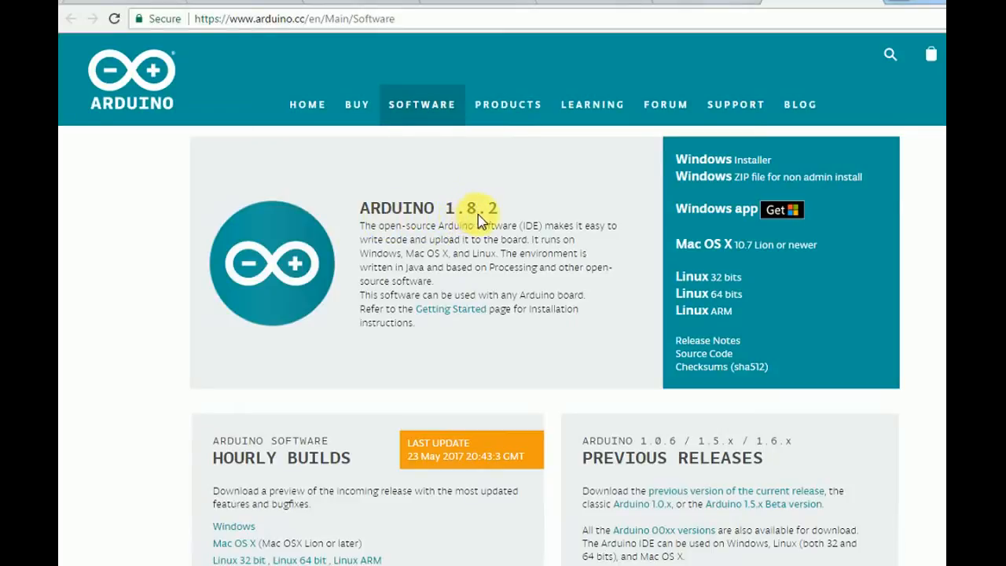
{"action": "mouse_move", "coordinate": [570, 212]}
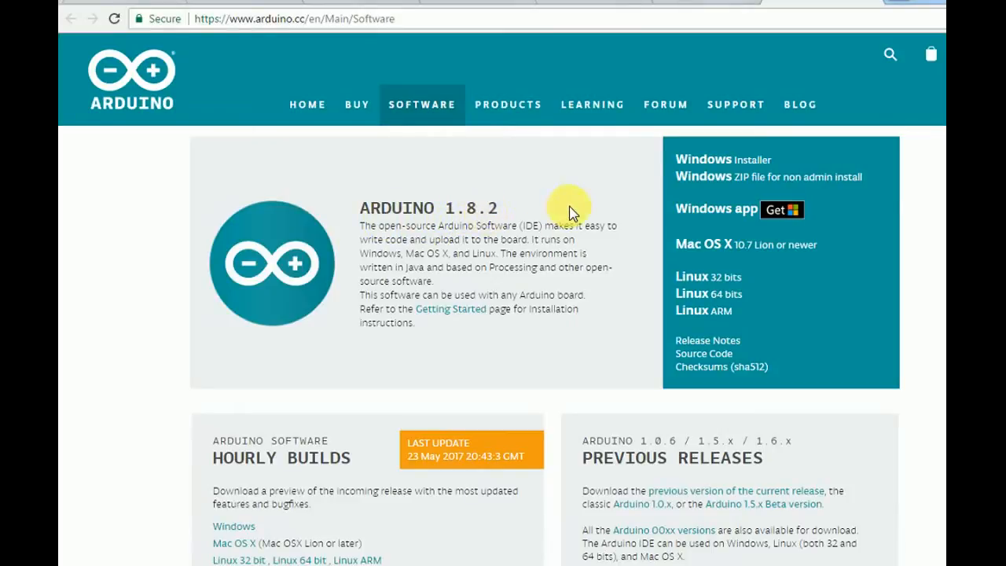
{"action": "mouse_move", "coordinate": [696, 165]}
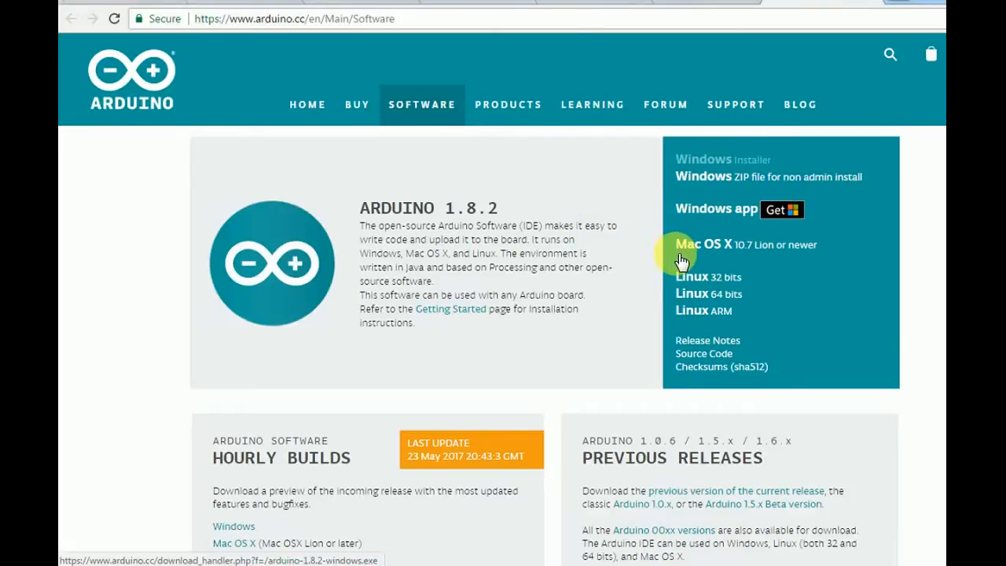
{"action": "mouse_move", "coordinate": [629, 279]}
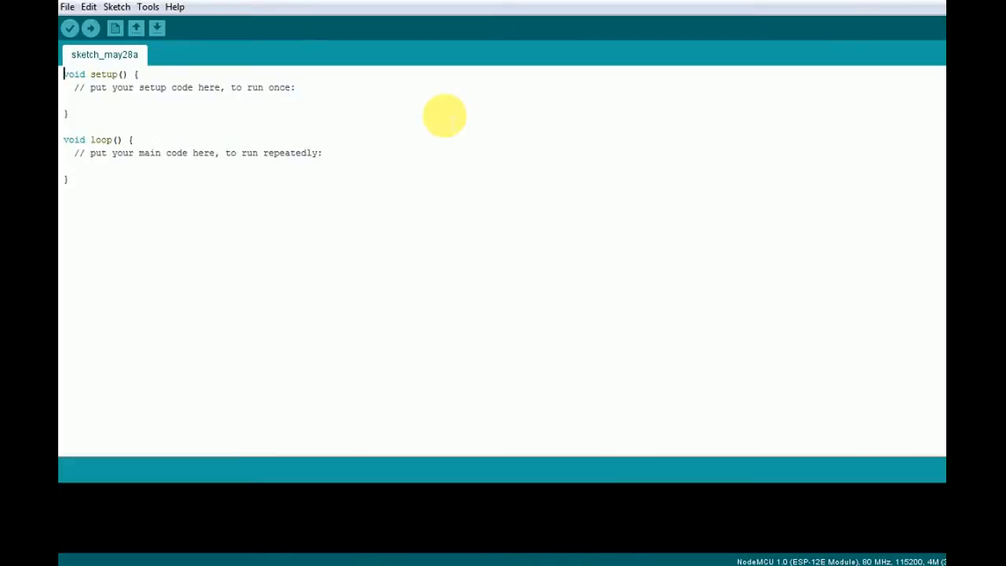
{"action": "mouse_move", "coordinate": [310, 87]}
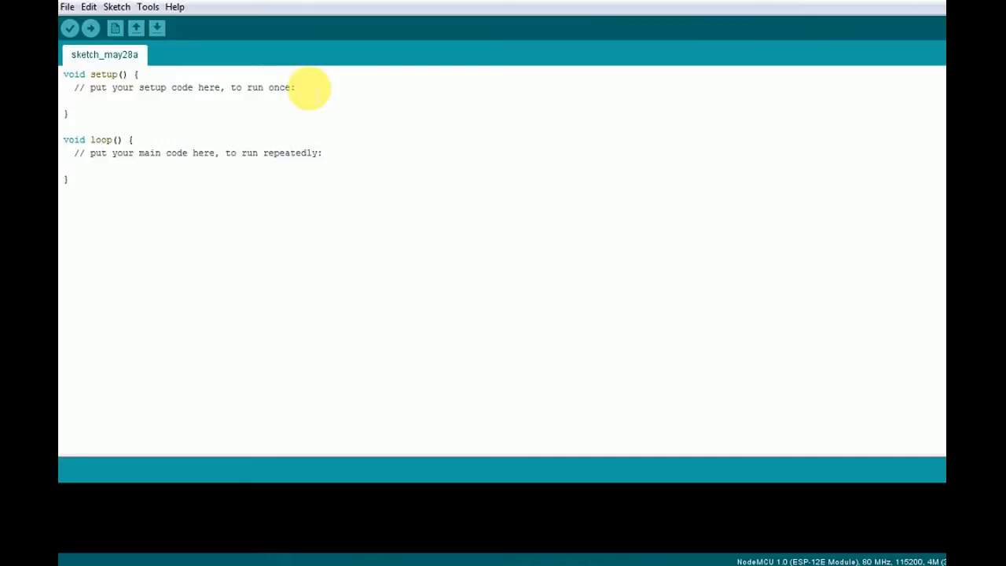
{"action": "left_click", "coordinate": [64, 74]}
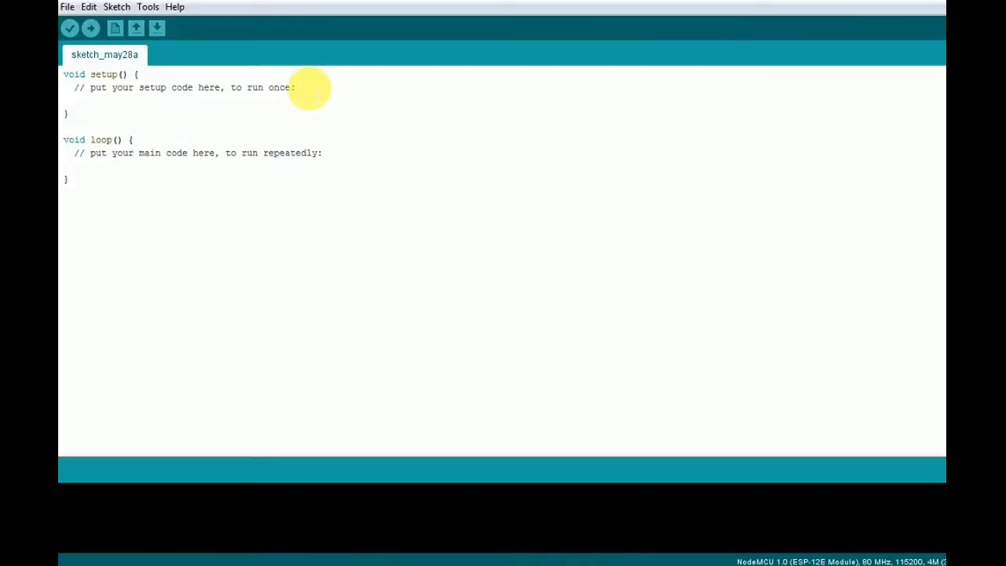
{"action": "mouse_move", "coordinate": [256, 53]}
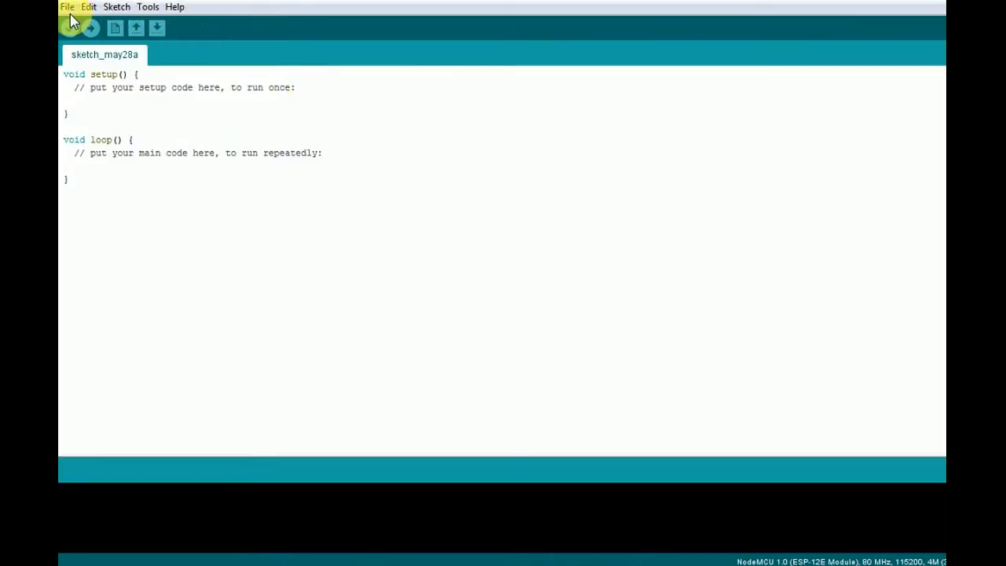
{"action": "left_click", "coordinate": [67, 7]}
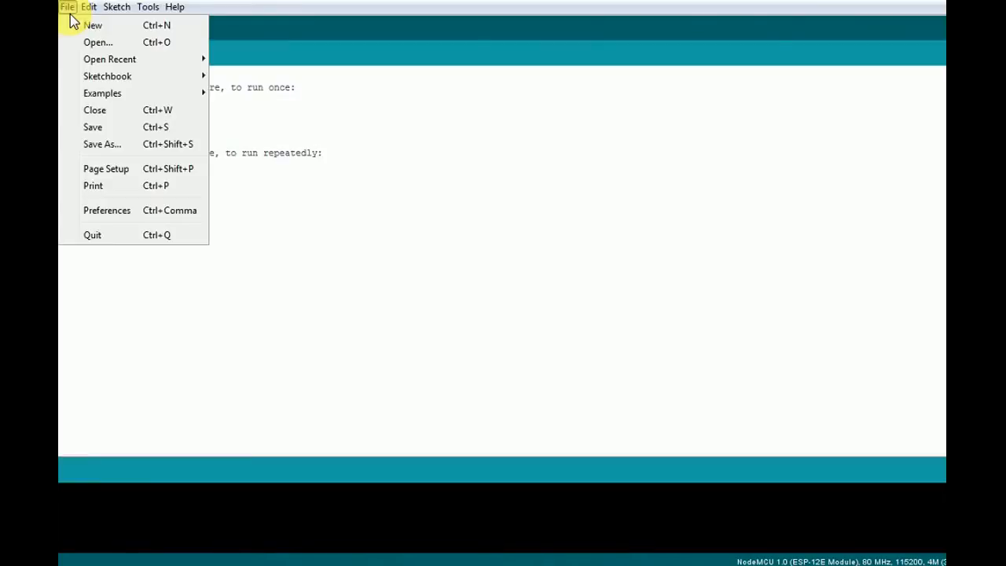
{"action": "mouse_move", "coordinate": [107, 210]}
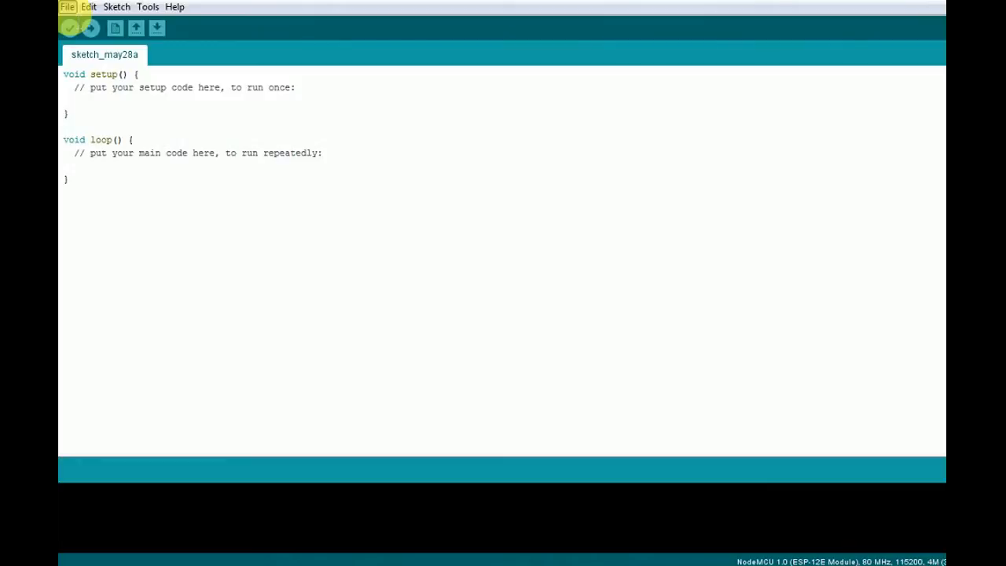
{"action": "left_click", "coordinate": [67, 7]}
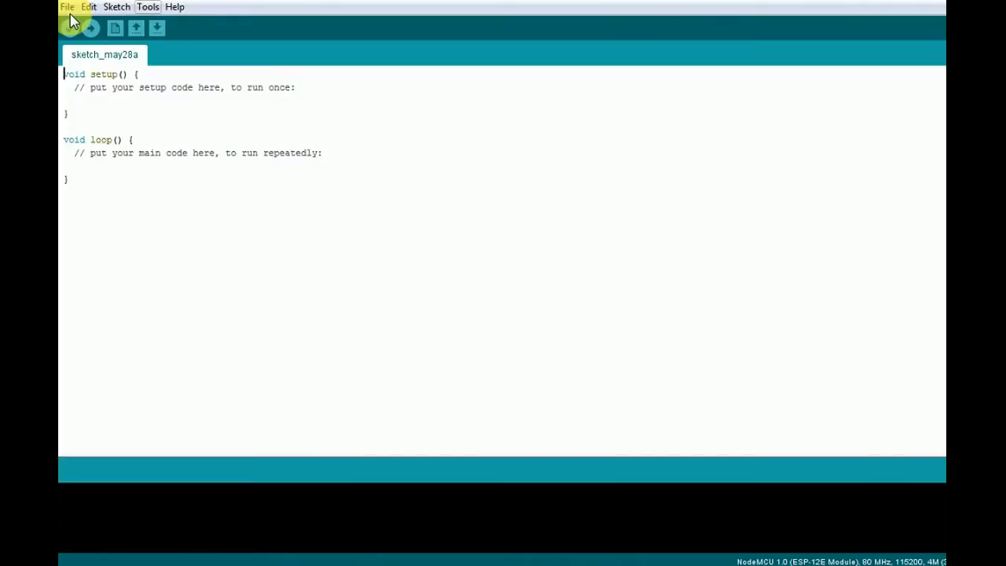
In Boards Manager, confirm esp8266 by ESP8266 Community version 2.3.0 is installed for NodeMCU 1.0
{"action": "left_click", "coordinate": [148, 6]}
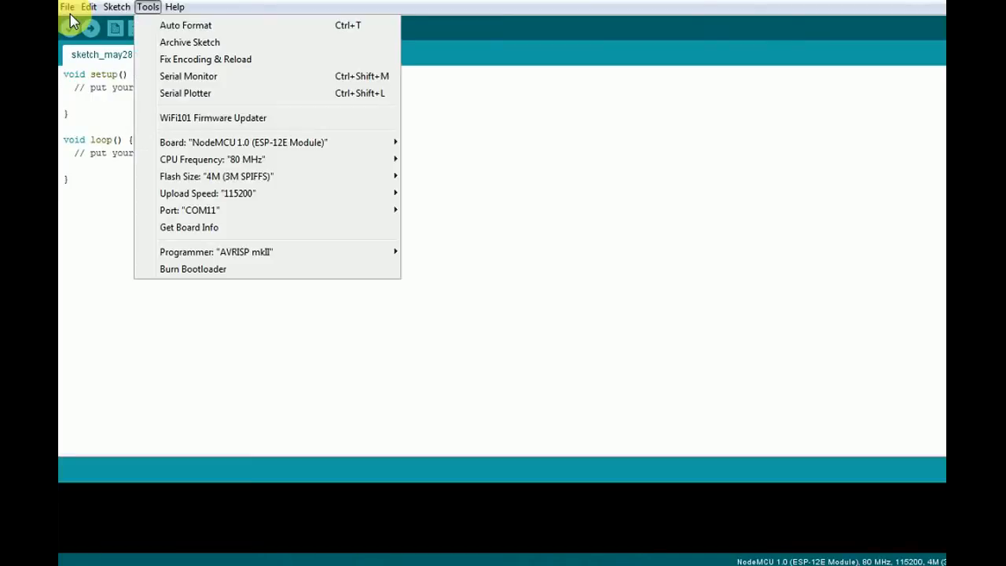
{"action": "mouse_move", "coordinate": [212, 158]}
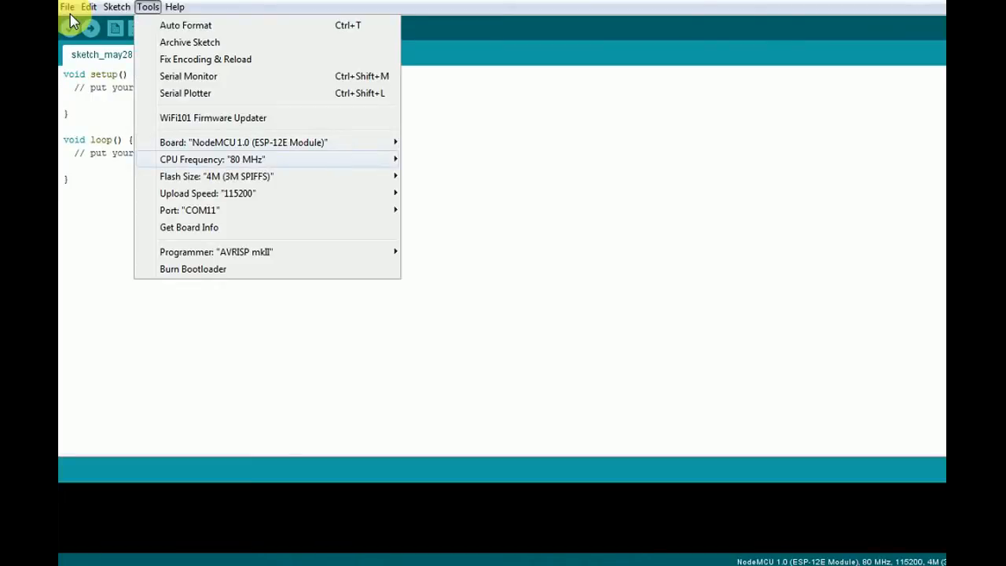
{"action": "left_click", "coordinate": [244, 142]}
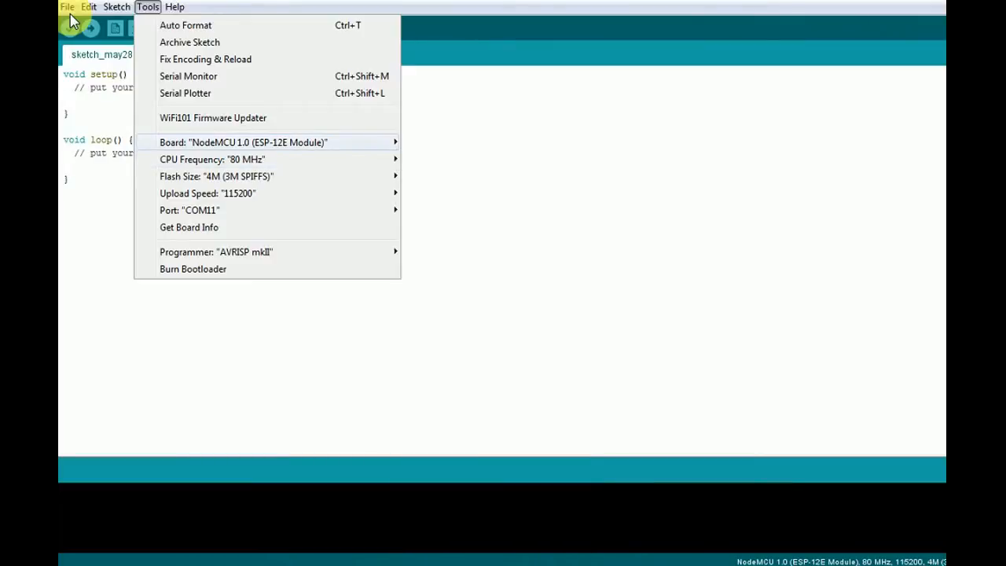
{"action": "left_click", "coordinate": [244, 142]}
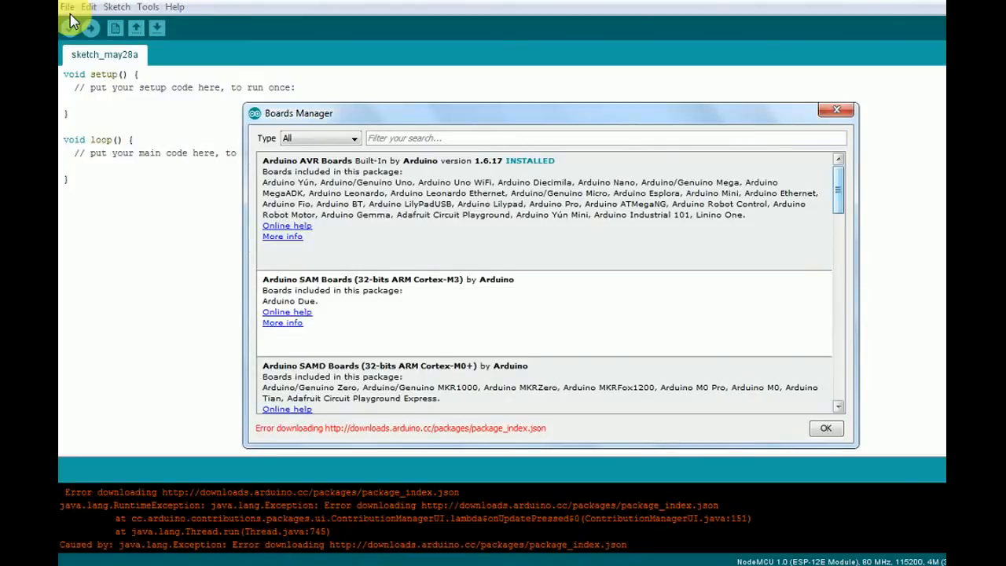
{"action": "scroll", "scroll_direction": "down", "scroll_amount": 3}
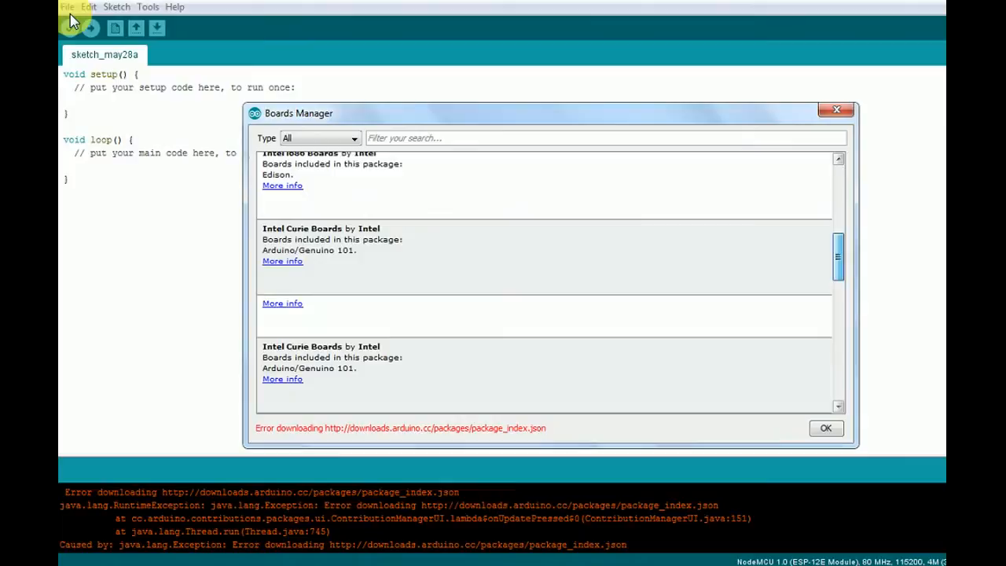
{"action": "scroll", "scroll_direction": "down", "scroll_amount": 3}
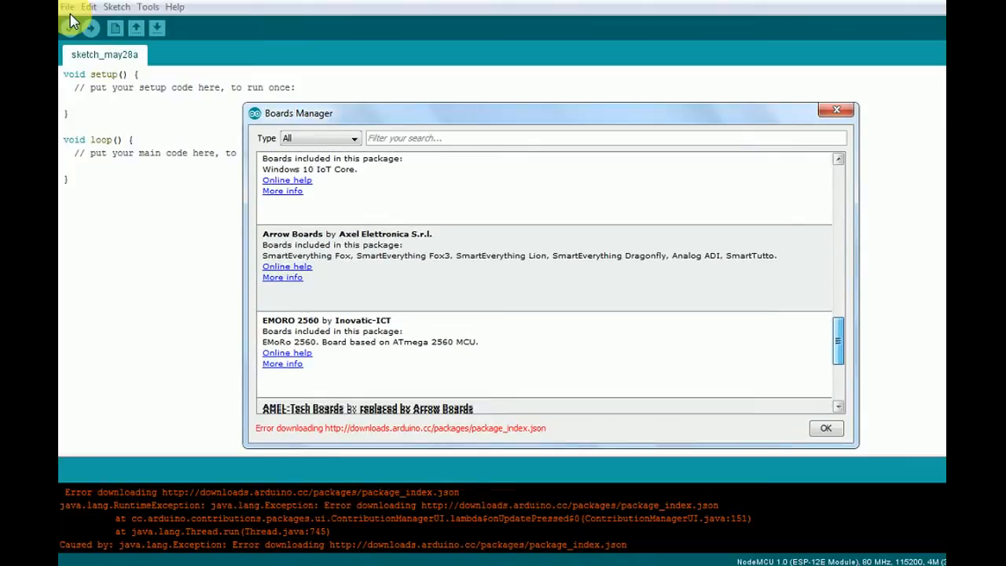
{"action": "scroll", "scroll_direction": "down", "scroll_amount": 3}
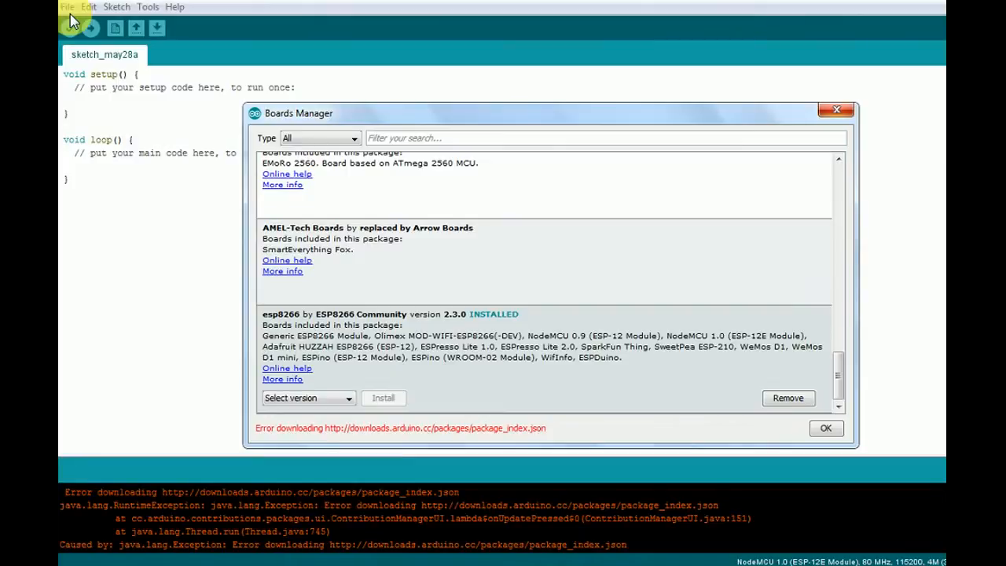
Leave Boards Manager and check under Tools that port COM11 is selected for the board
{"action": "left_click", "coordinate": [825, 428]}
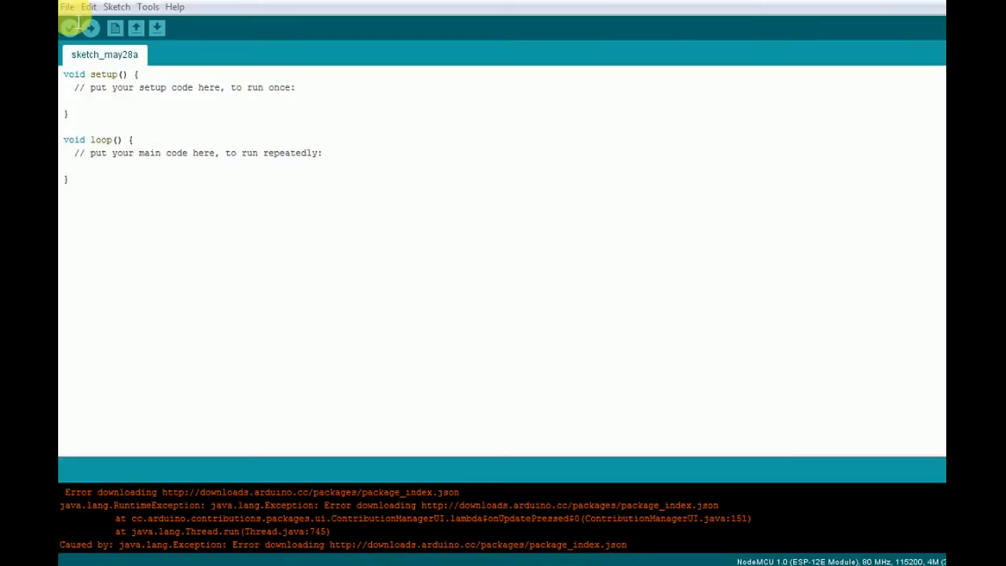
{"action": "left_click", "coordinate": [148, 6]}
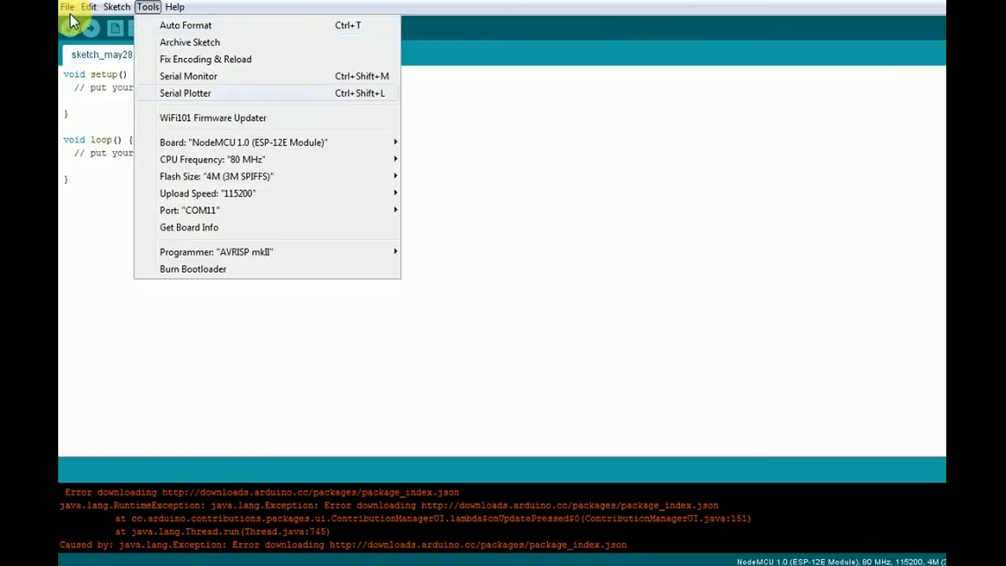
{"action": "mouse_move", "coordinate": [216, 176]}
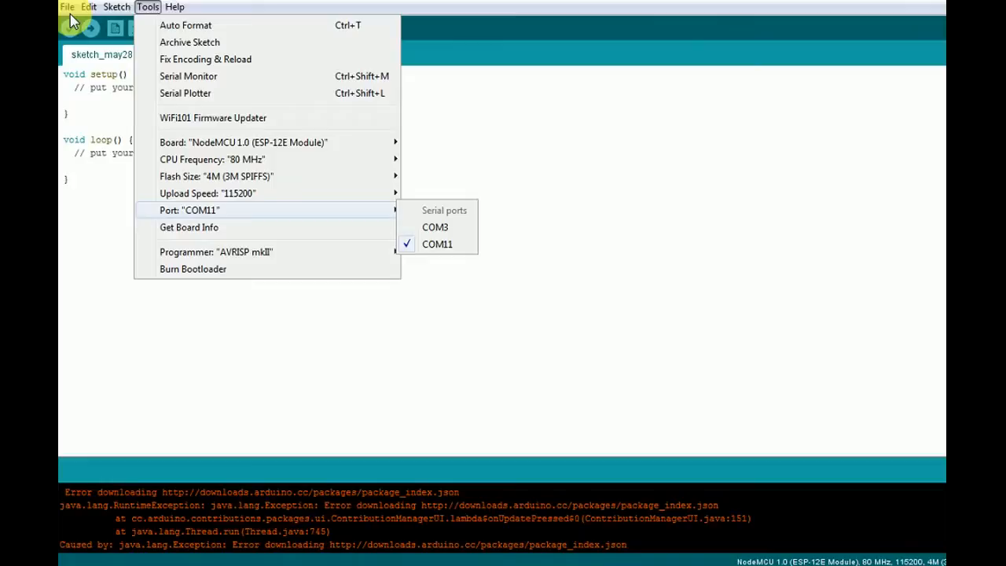
{"action": "mouse_move", "coordinate": [206, 193]}
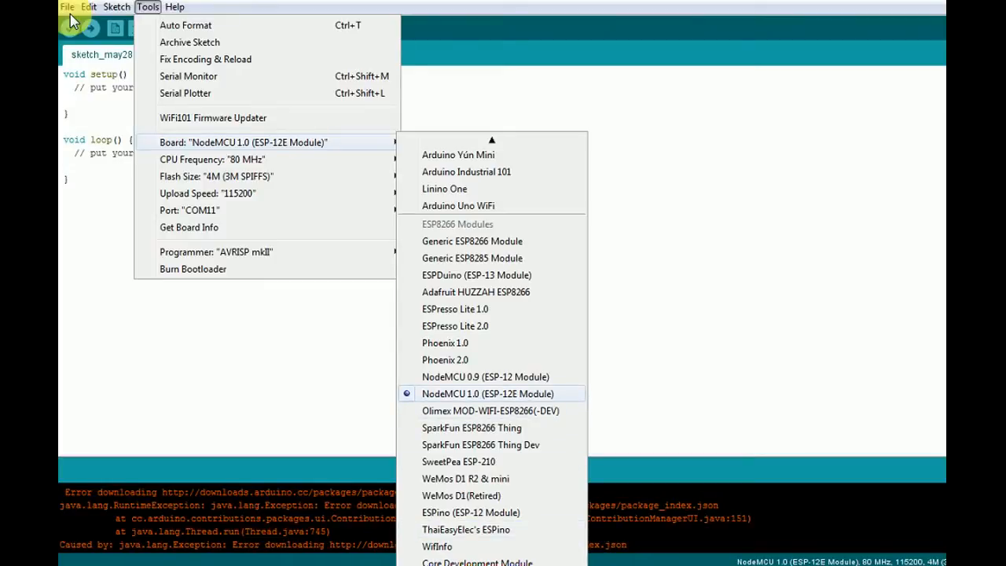
{"action": "mouse_move", "coordinate": [485, 377]}
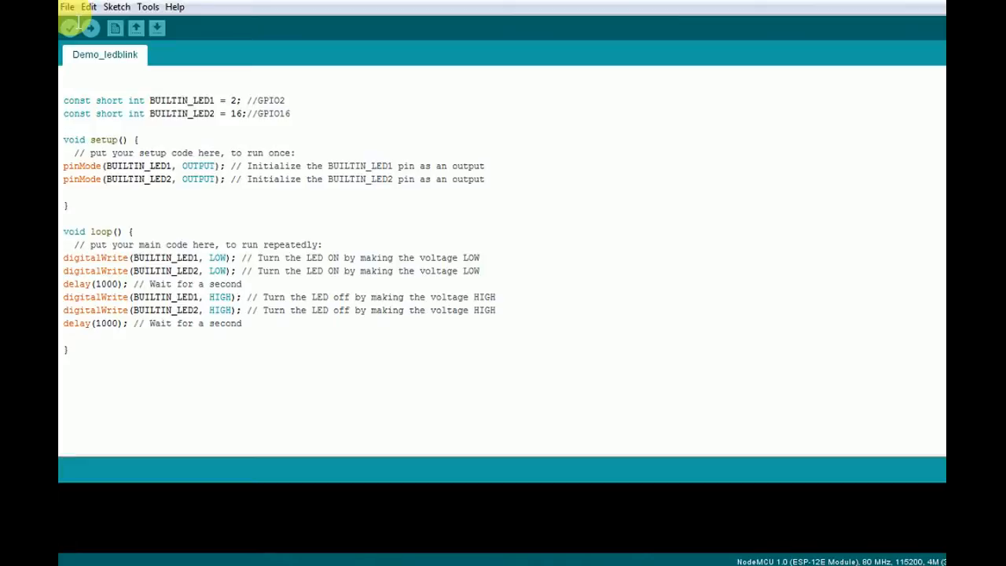
{"action": "left_click", "coordinate": [66, 73]}
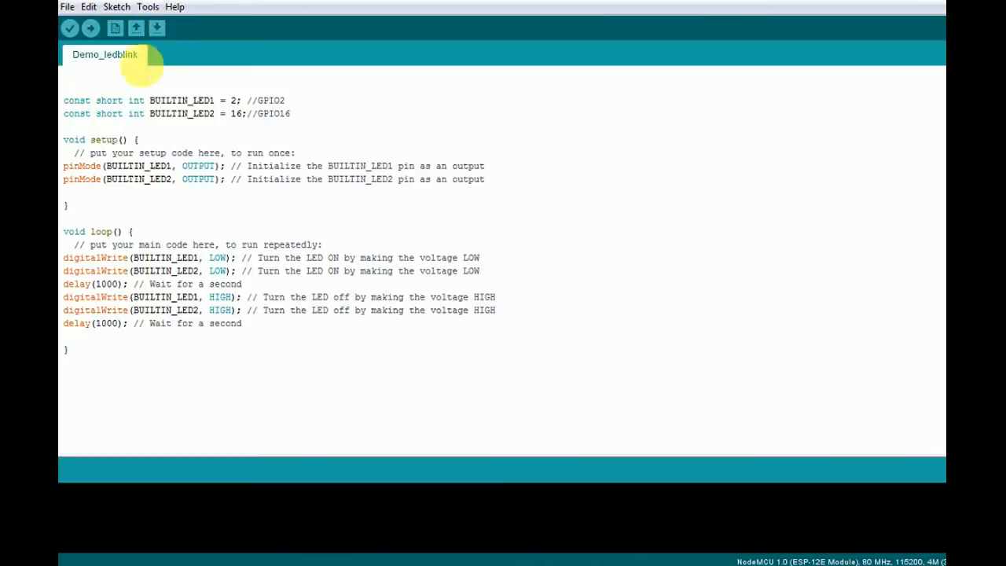
{"action": "left_click", "coordinate": [67, 72]}
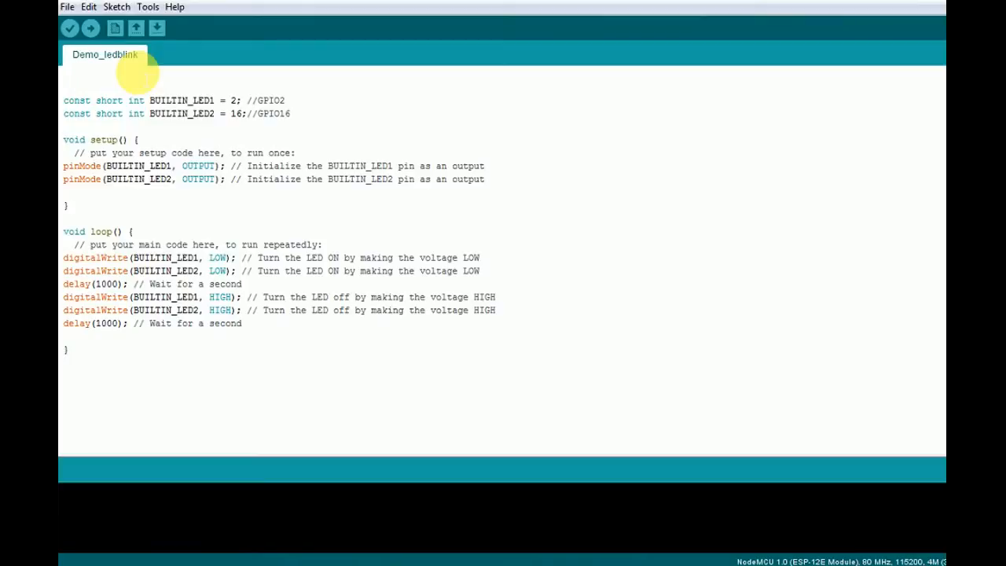
{"action": "left_click", "coordinate": [65, 72]}
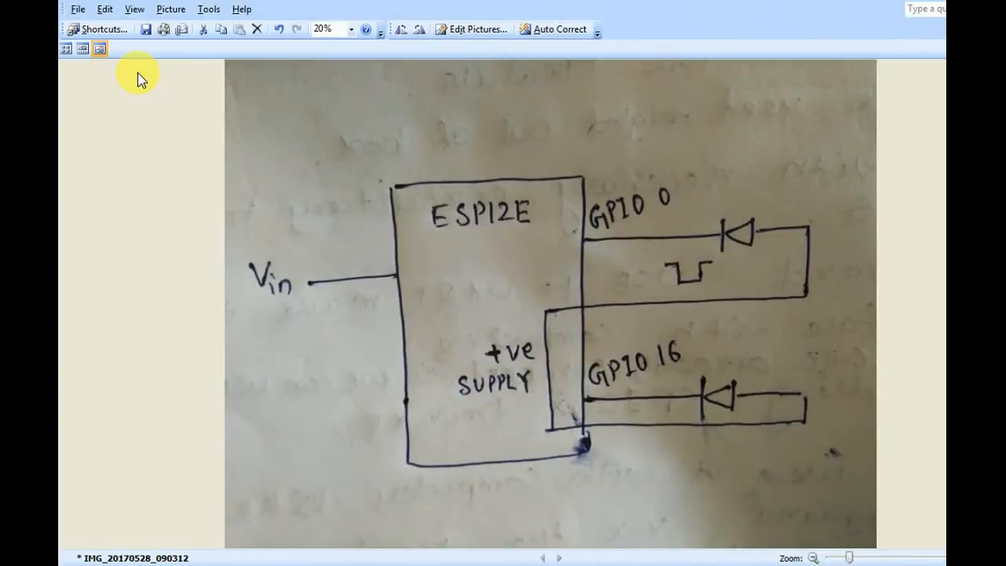
{"action": "mouse_move", "coordinate": [460, 195]}
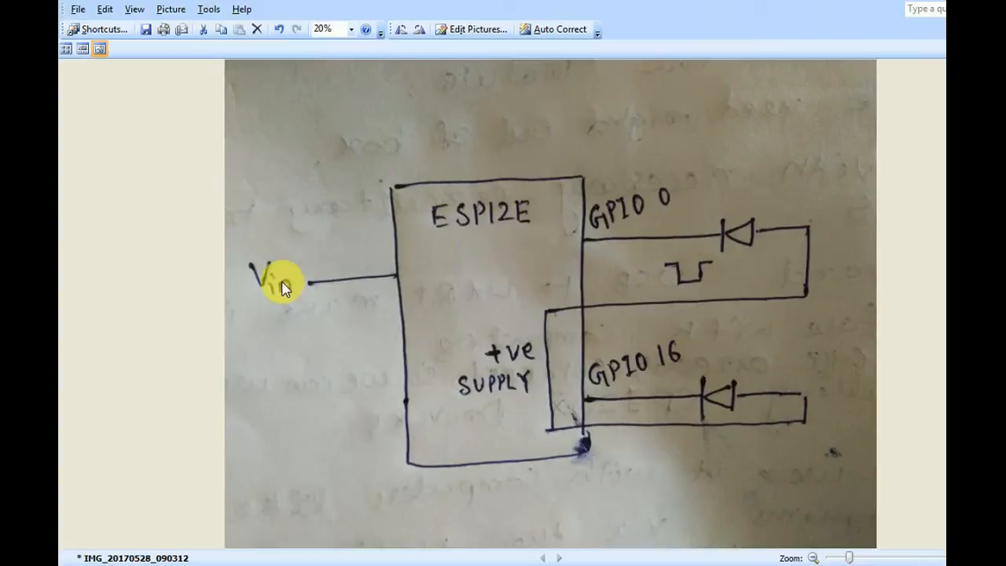
{"action": "mouse_move", "coordinate": [297, 297]}
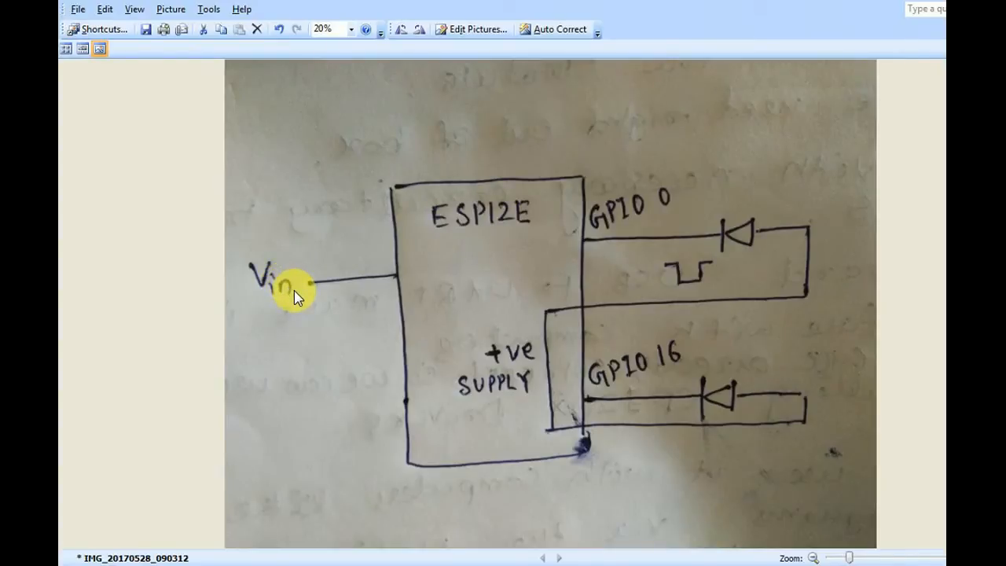
{"action": "mouse_move", "coordinate": [545, 237]}
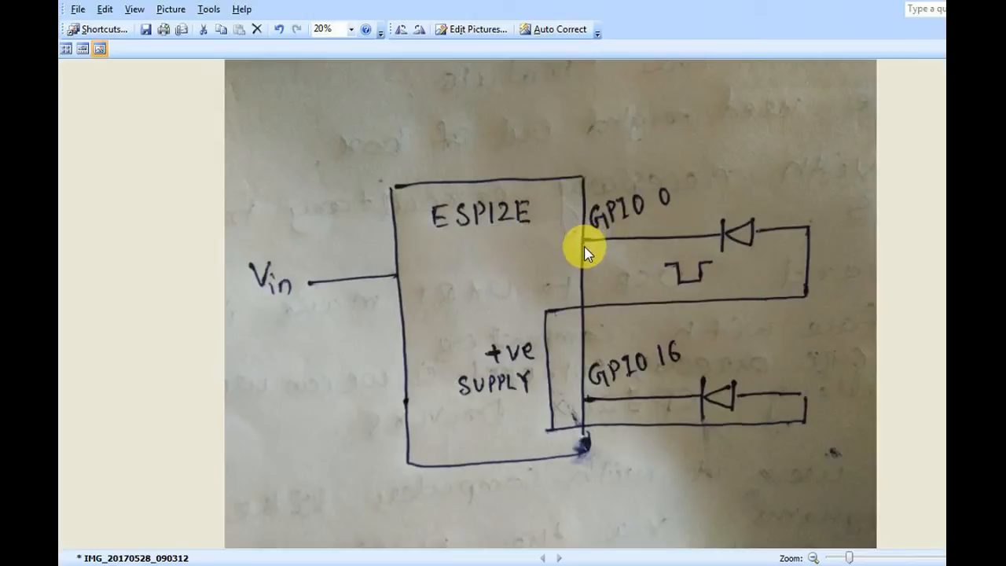
{"action": "mouse_move", "coordinate": [593, 280]}
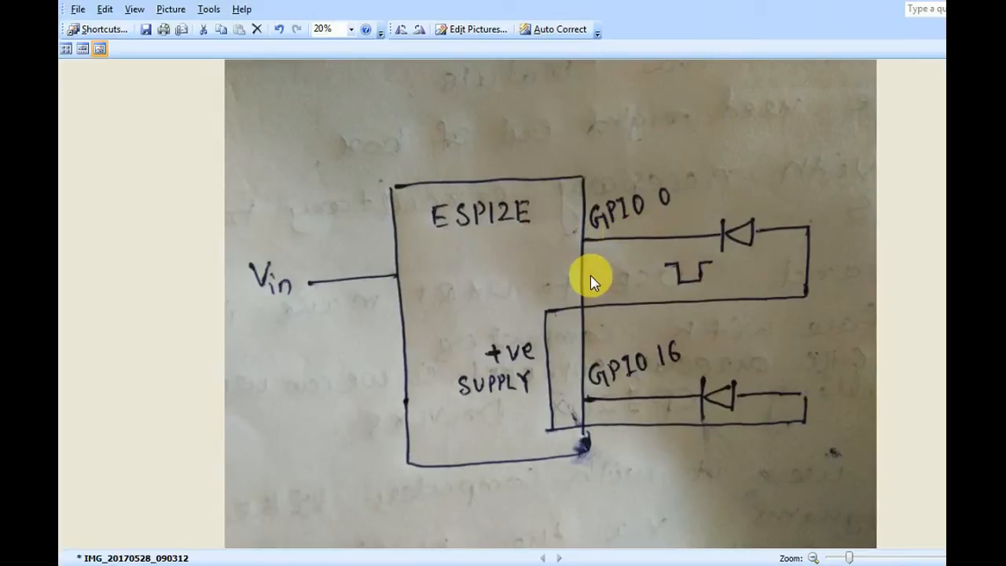
{"action": "mouse_move", "coordinate": [621, 299]}
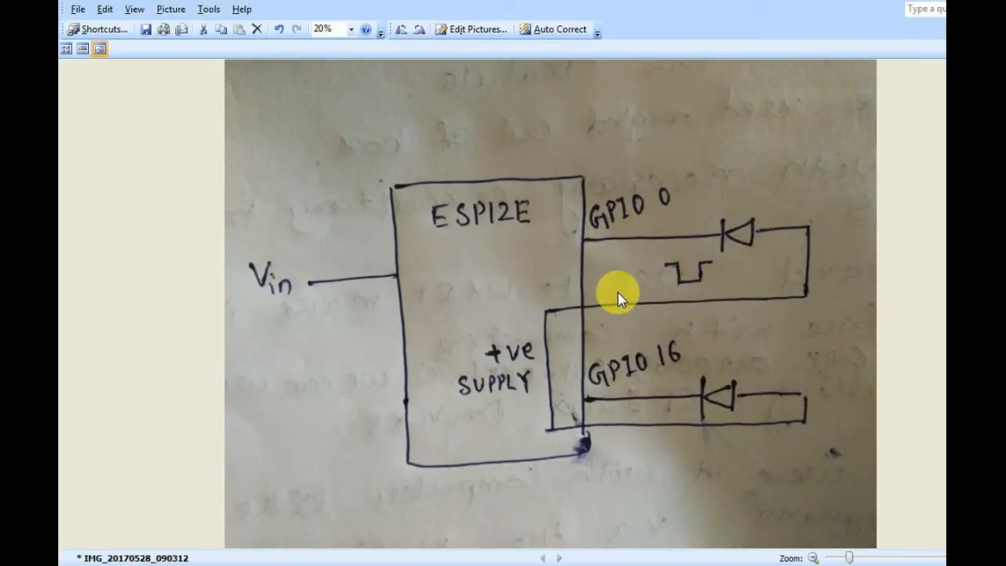
{"action": "mouse_move", "coordinate": [589, 271]}
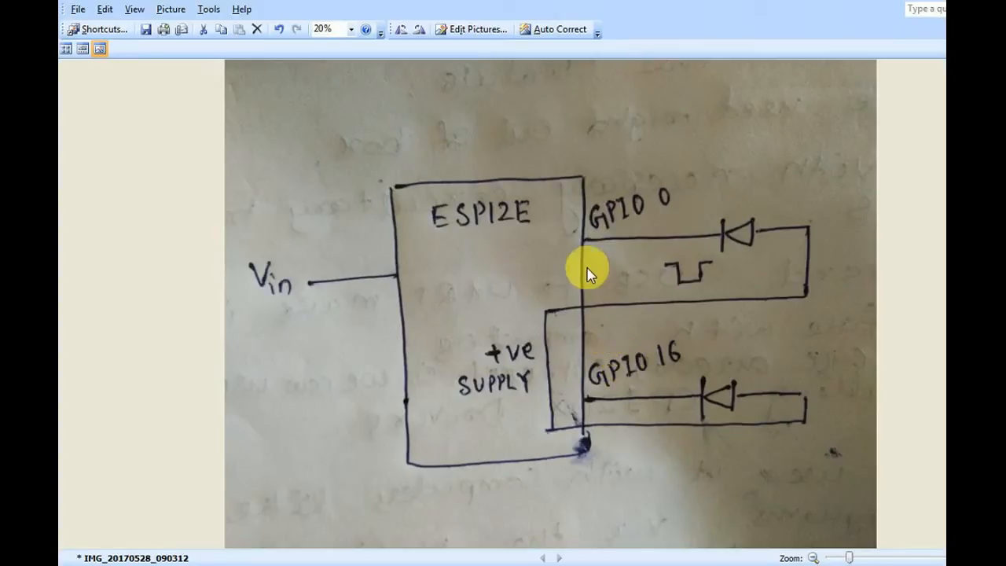
{"action": "mouse_move", "coordinate": [723, 243]}
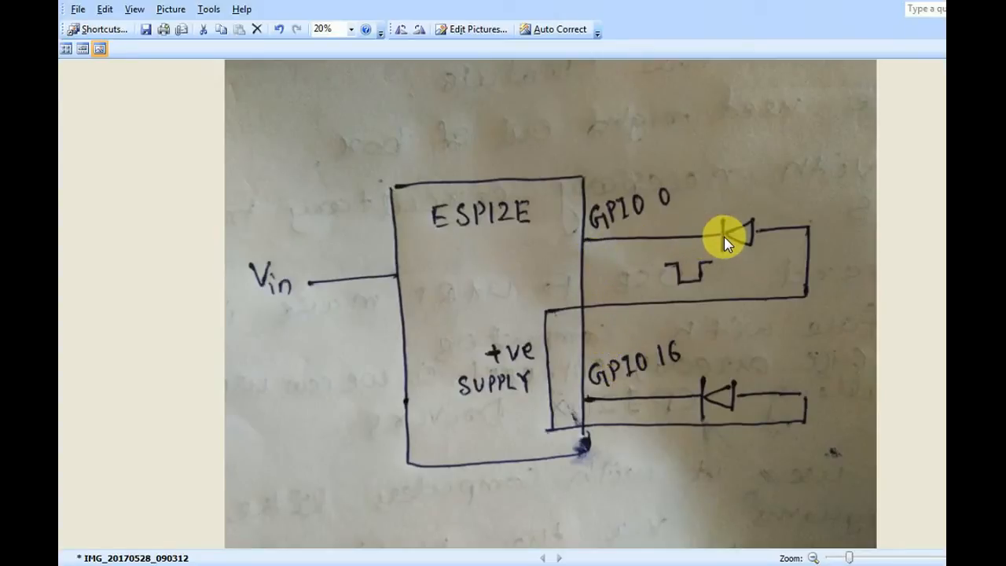
{"action": "mouse_move", "coordinate": [790, 232]}
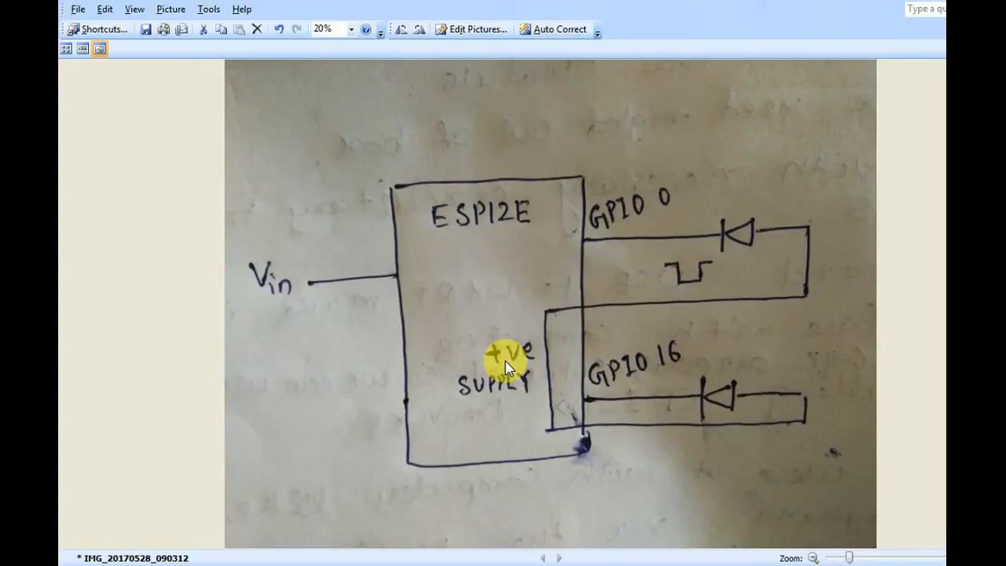
{"action": "mouse_move", "coordinate": [617, 252]}
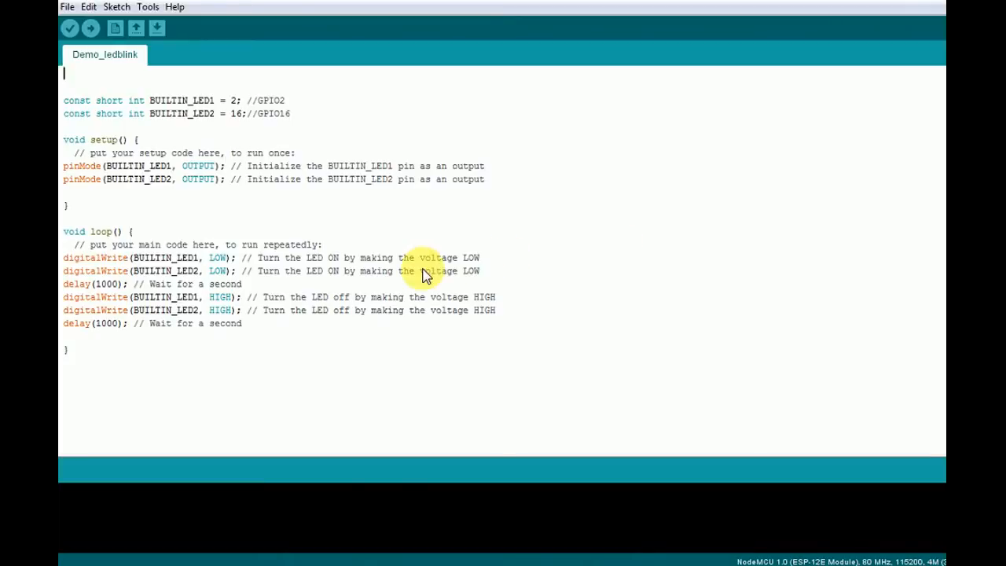
{"action": "mouse_move", "coordinate": [110, 295]}
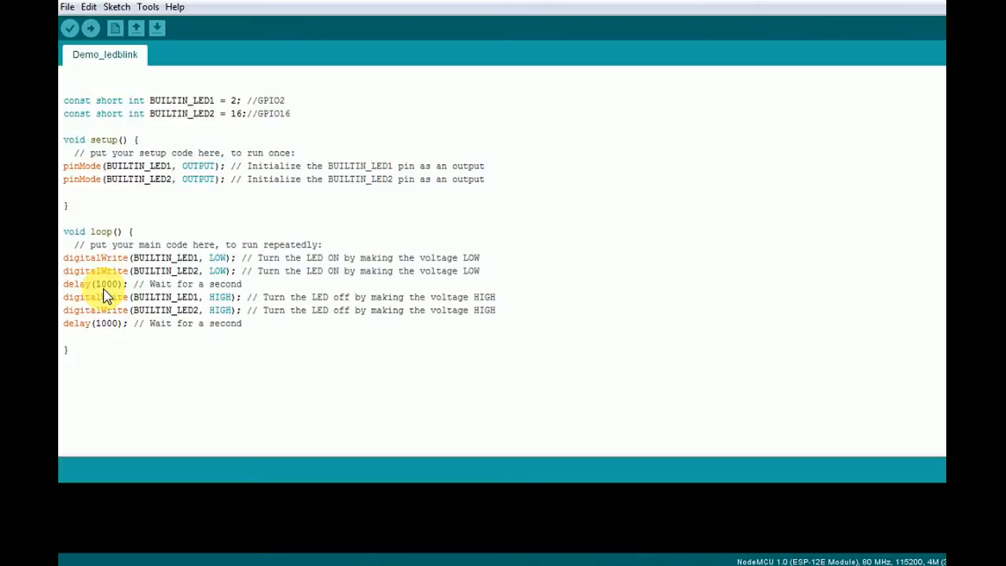
{"action": "left_click", "coordinate": [116, 6]}
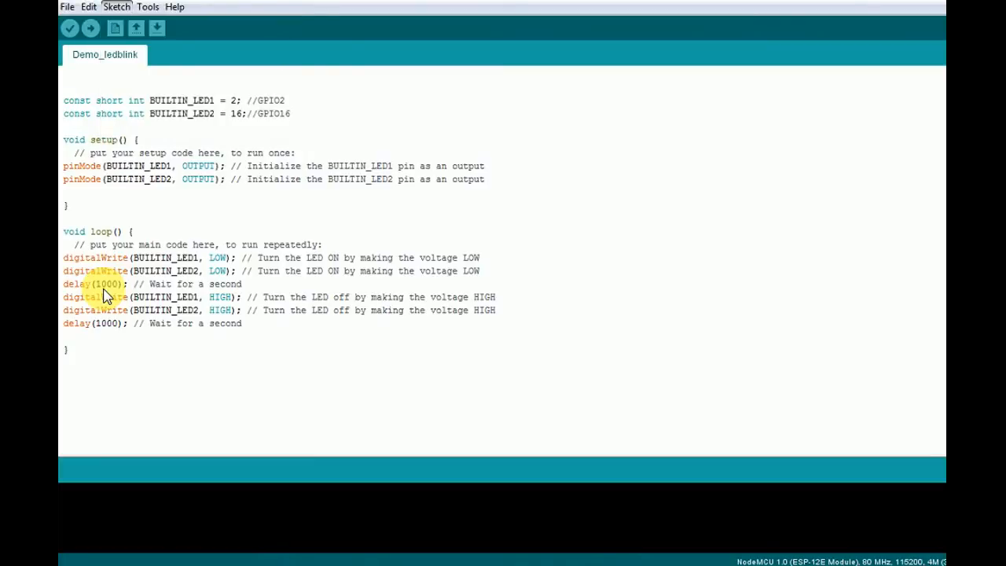
{"action": "left_click", "coordinate": [69, 29]}
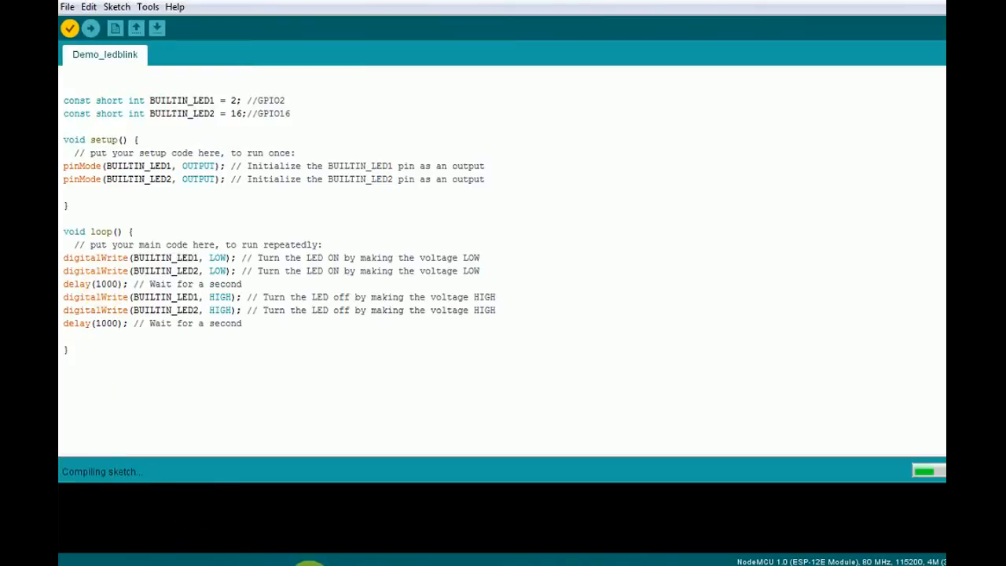
After Demo_ledblink compiles to 222233 bytes (21%), bring up the Sketch actions for uploading
{"action": "left_click", "coordinate": [116, 6]}
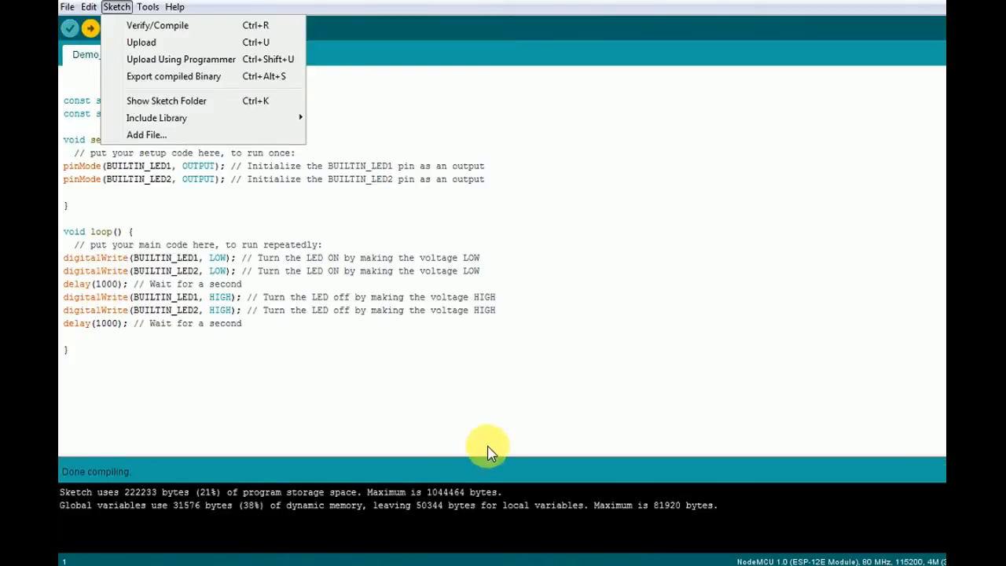
{"action": "mouse_move", "coordinate": [378, 329]}
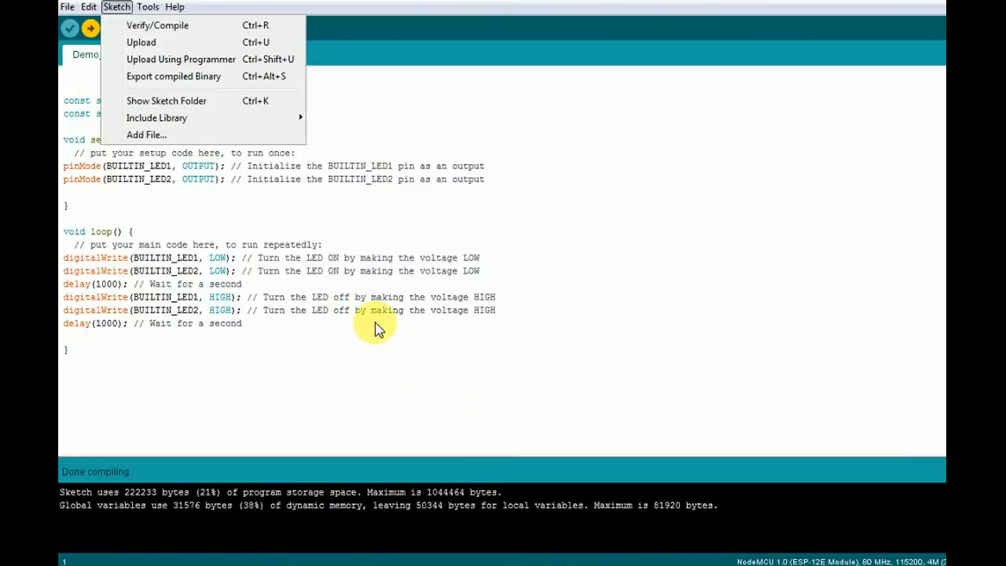
{"action": "mouse_move", "coordinate": [187, 101]}
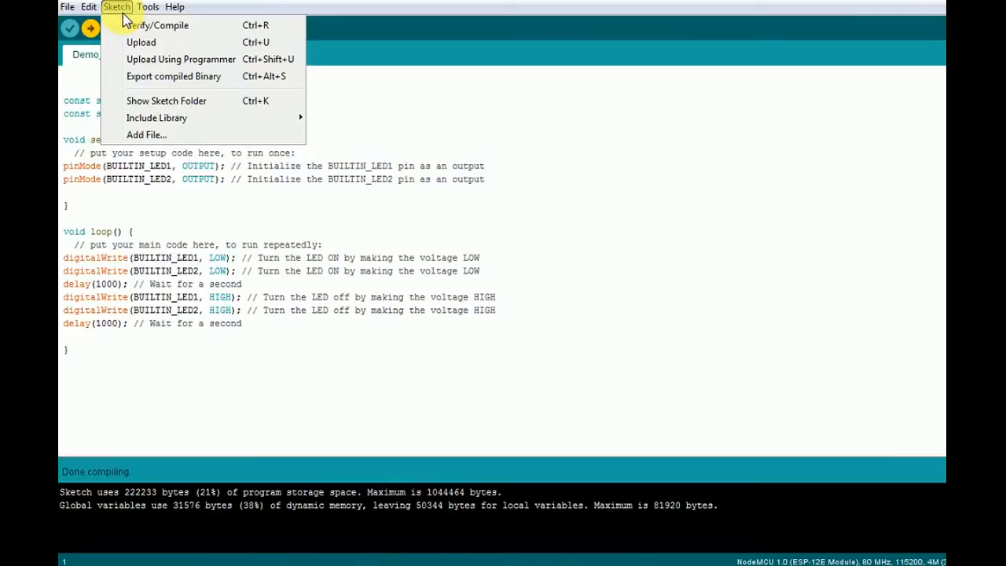
{"action": "mouse_move", "coordinate": [142, 42]}
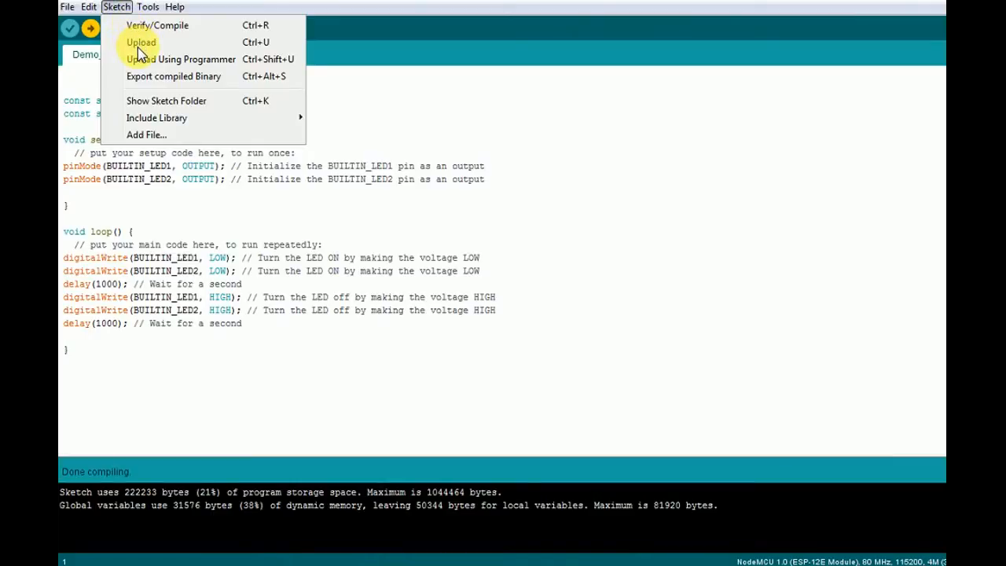
{"action": "mouse_move", "coordinate": [117, 9]}
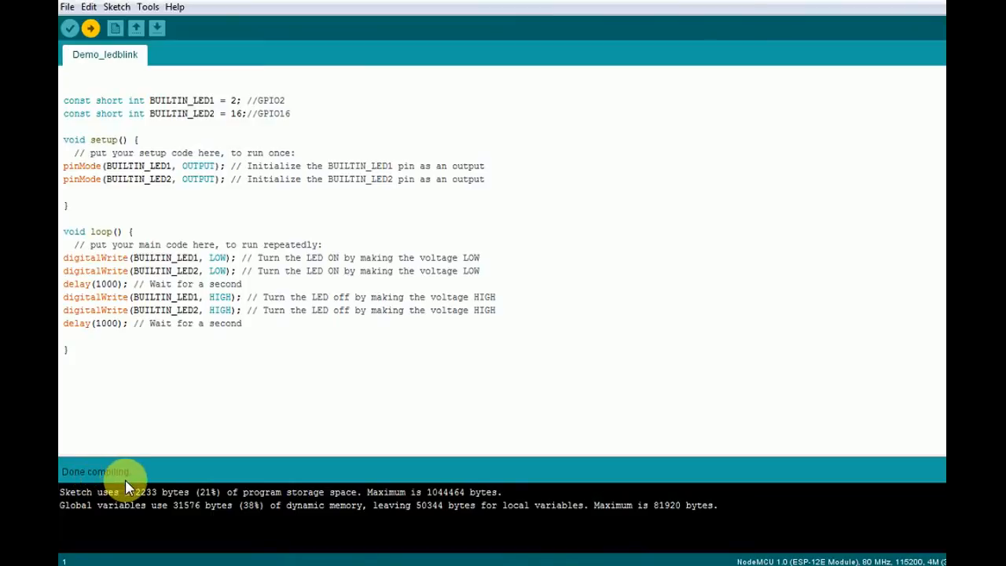
{"action": "mouse_move", "coordinate": [328, 511]}
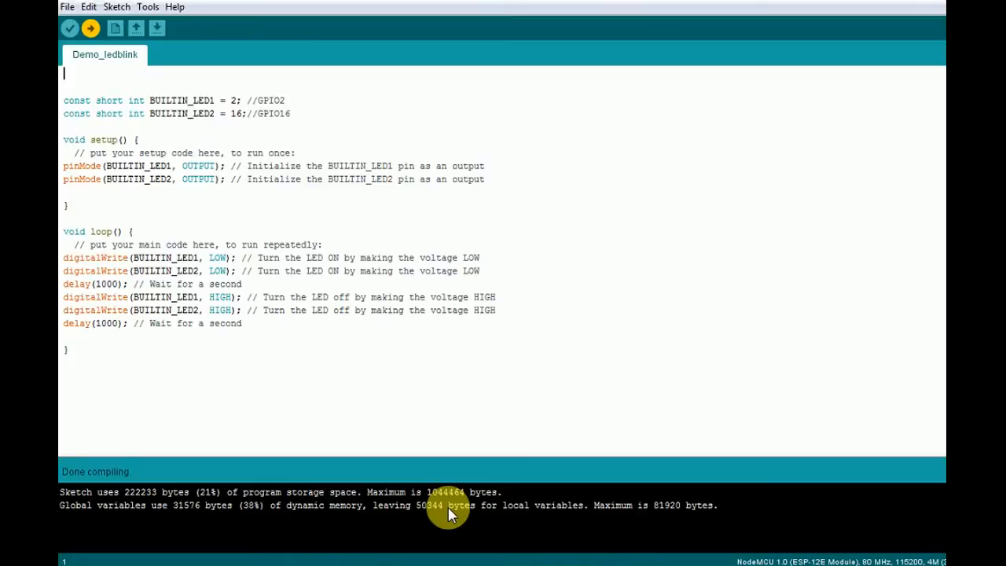
Start uploading Demo_ledblink to the NodeMCU on COM11 and let flashing reach 100%
{"action": "left_click", "coordinate": [91, 27]}
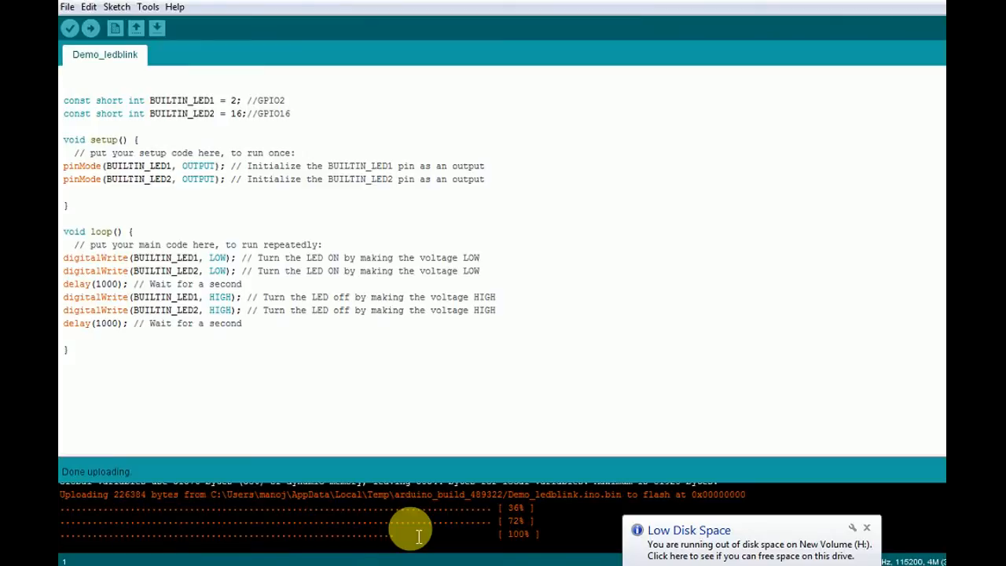
{"action": "mouse_move", "coordinate": [295, 551]}
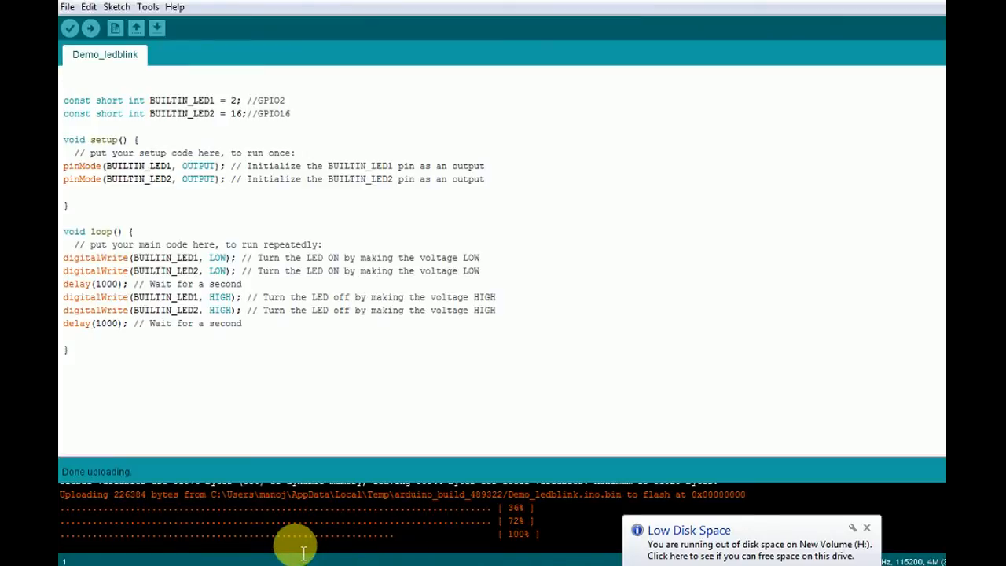